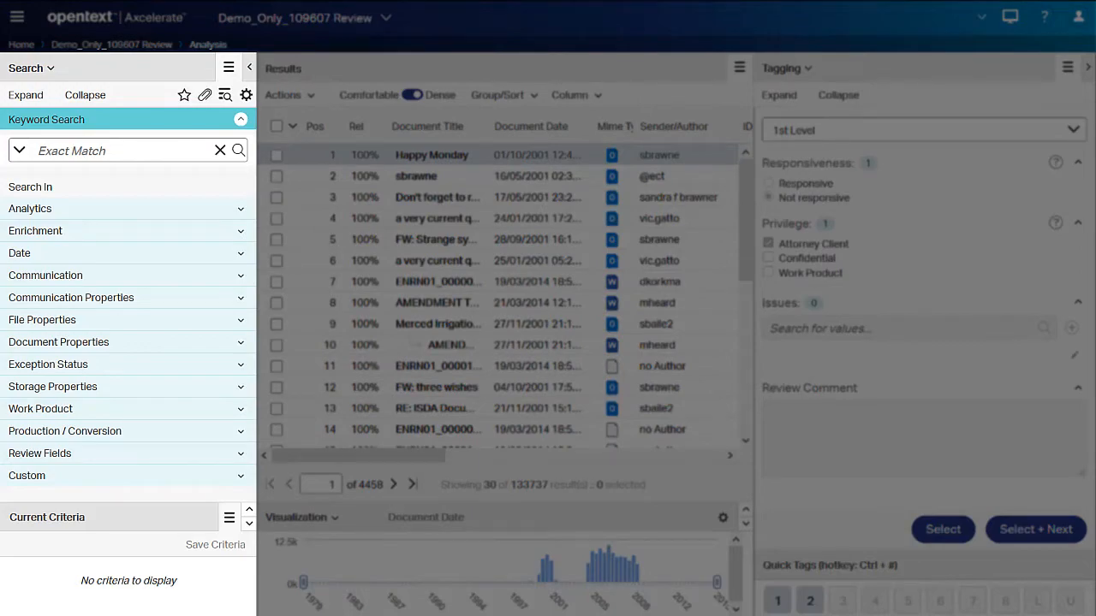
{"action": "mouse_move", "coordinate": [27, 96]}
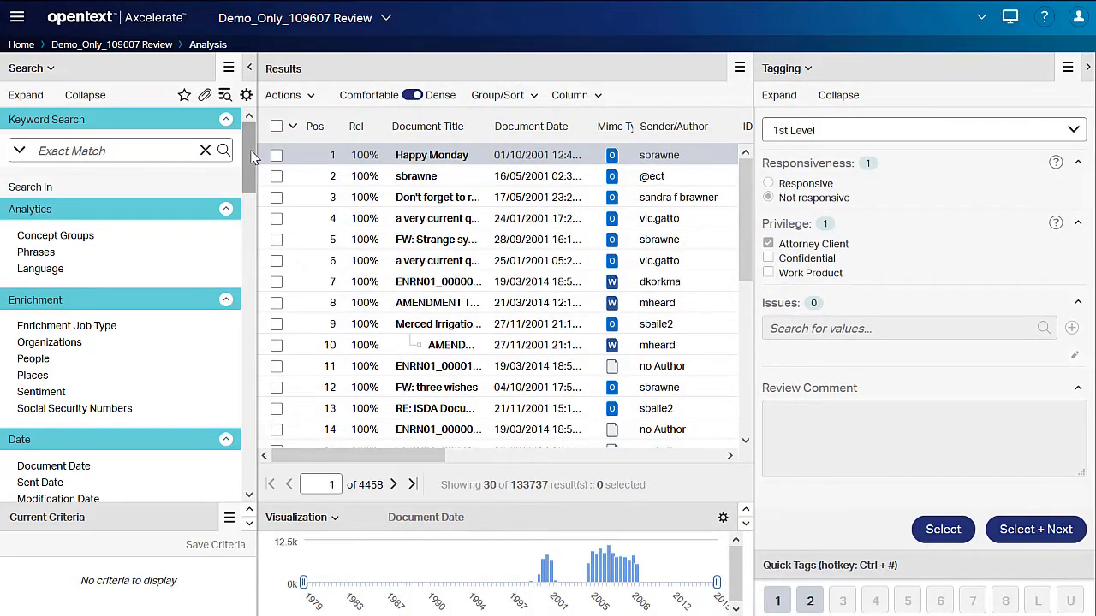
Scroll through the expanded Search In categories from Analytics down to Custom
{"action": "scroll", "scroll_direction": "down", "scroll_amount": 3}
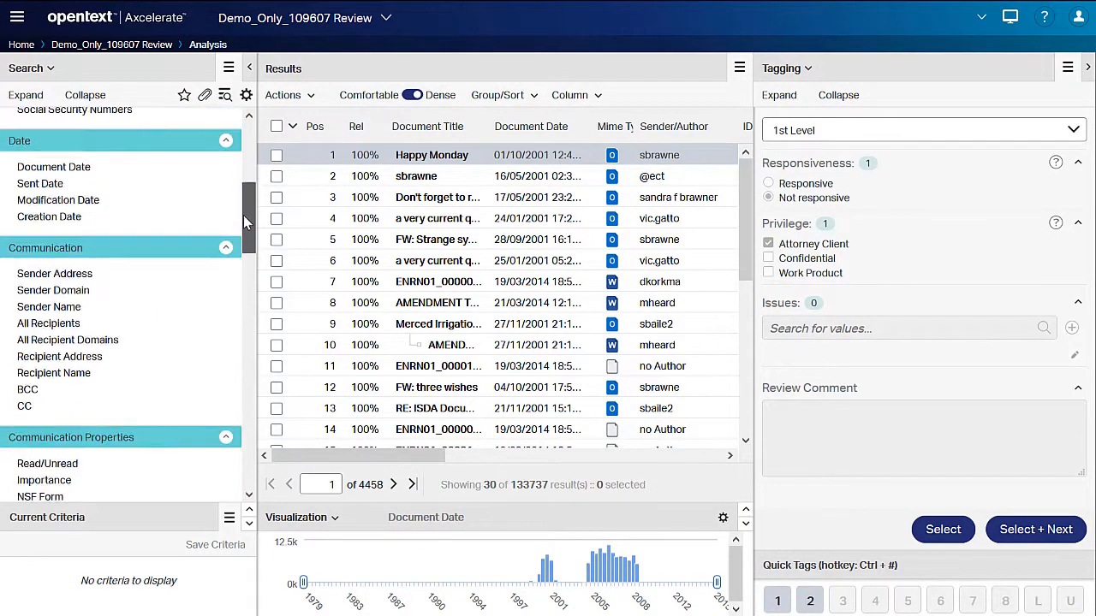
{"action": "scroll", "scroll_direction": "down", "scroll_amount": 3}
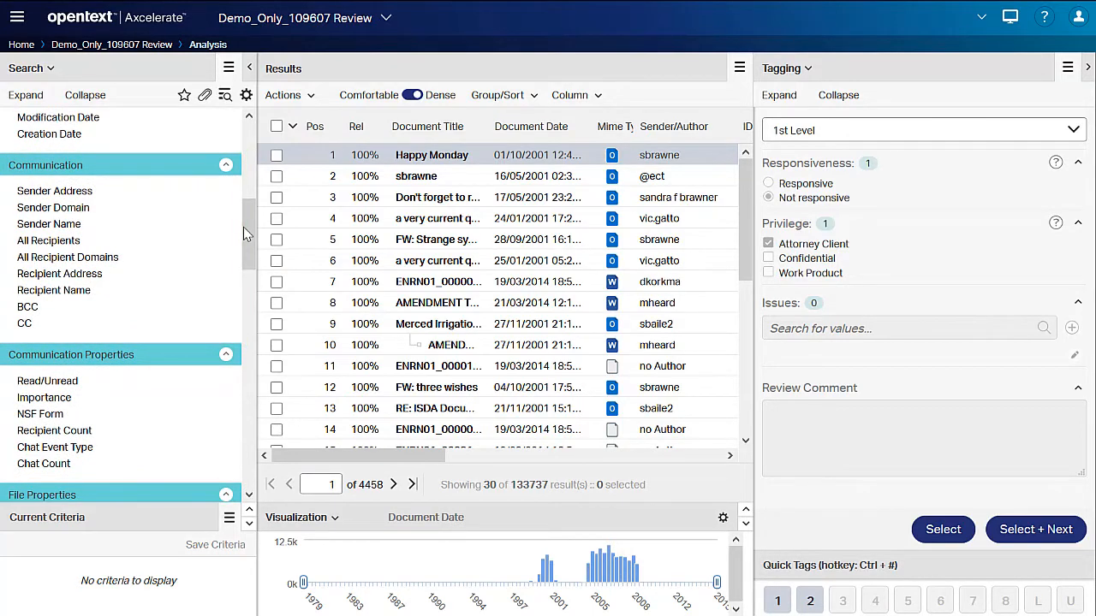
{"action": "scroll", "scroll_direction": "down", "scroll_amount": 3}
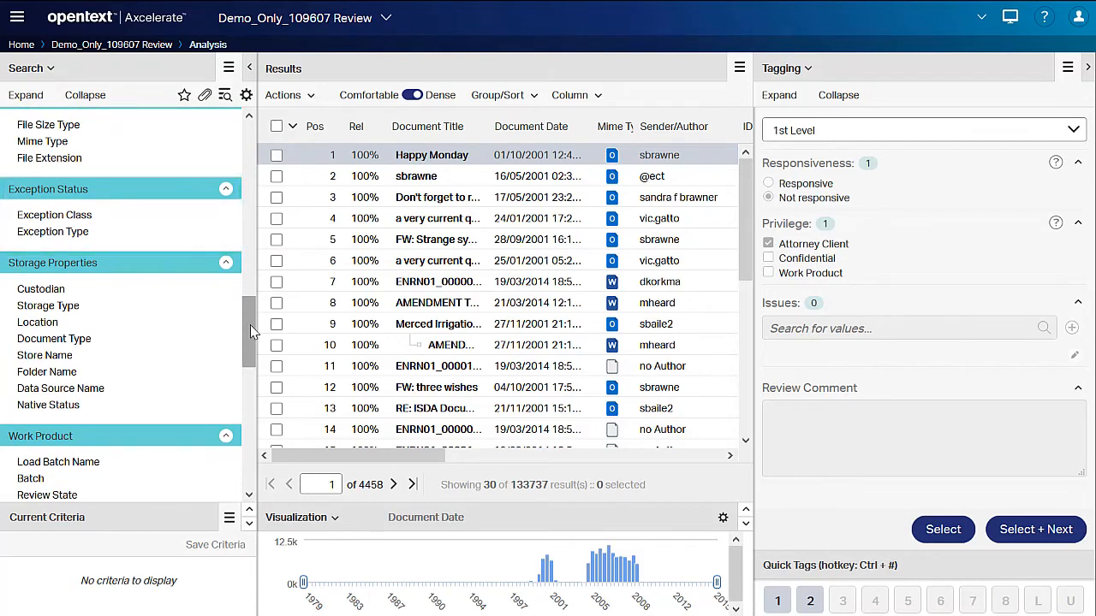
{"action": "scroll", "scroll_direction": "down", "scroll_amount": 3}
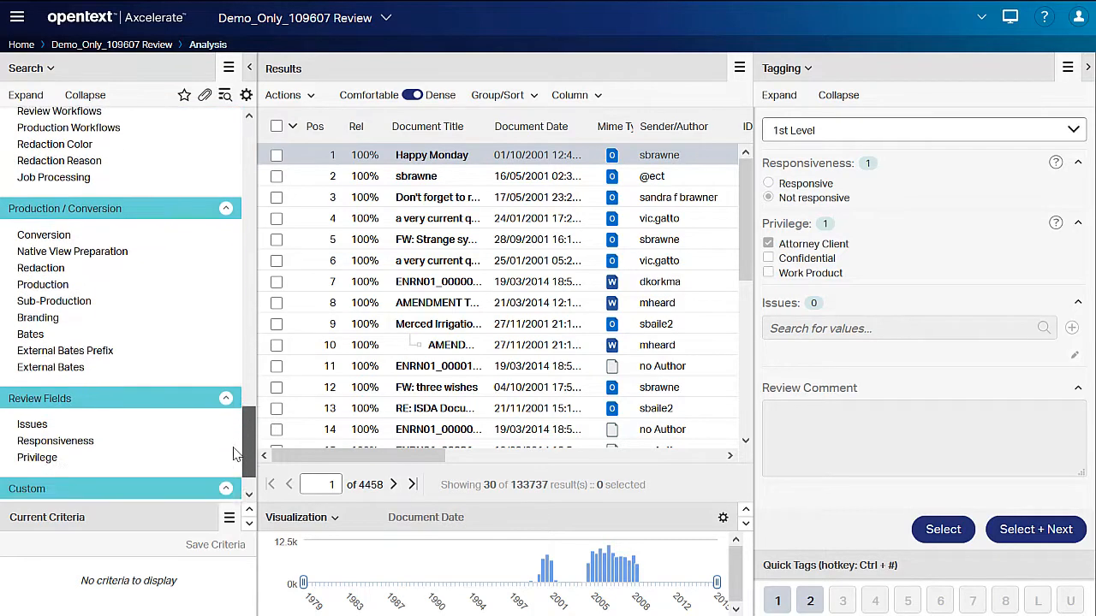
{"action": "scroll", "scroll_direction": "down", "scroll_amount": 3}
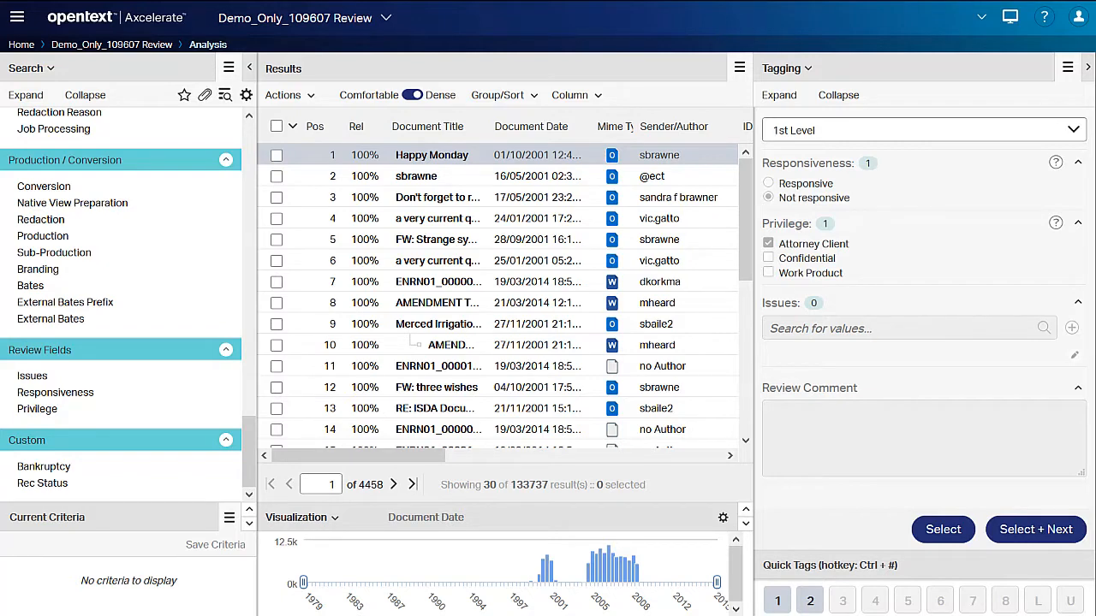
{"action": "scroll", "scroll_direction": "down", "scroll_amount": 3}
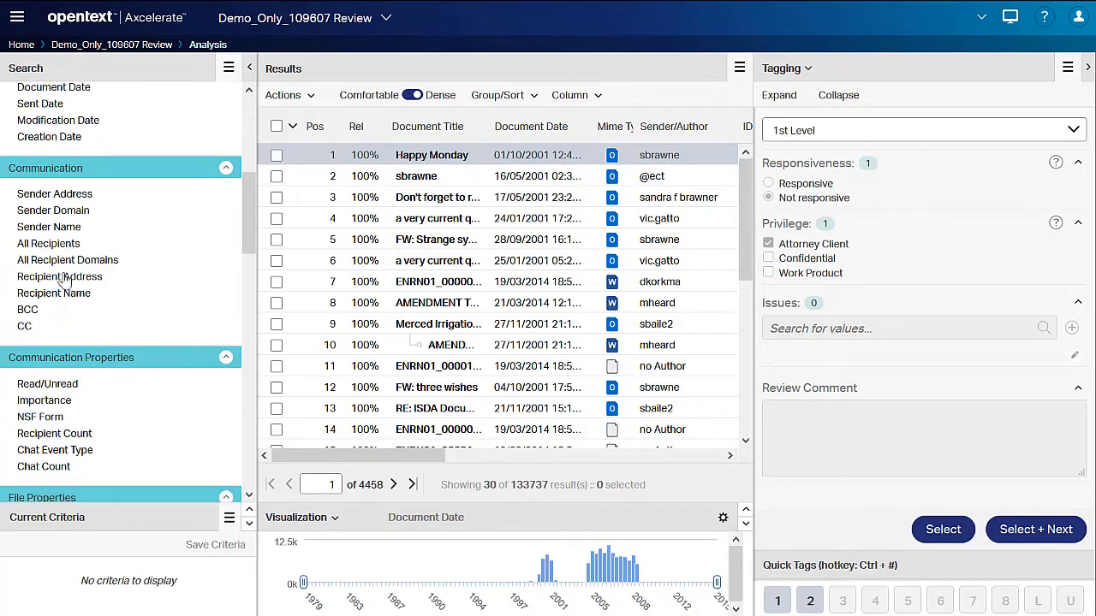
{"action": "left_click", "coordinate": [48, 243]}
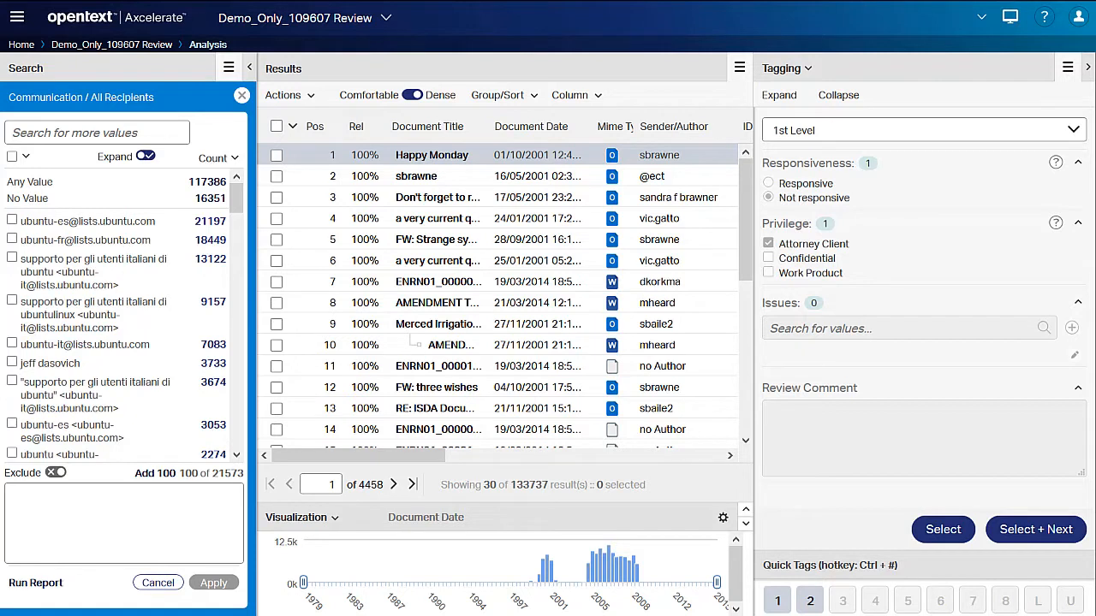
{"action": "left_click", "coordinate": [96, 132]}
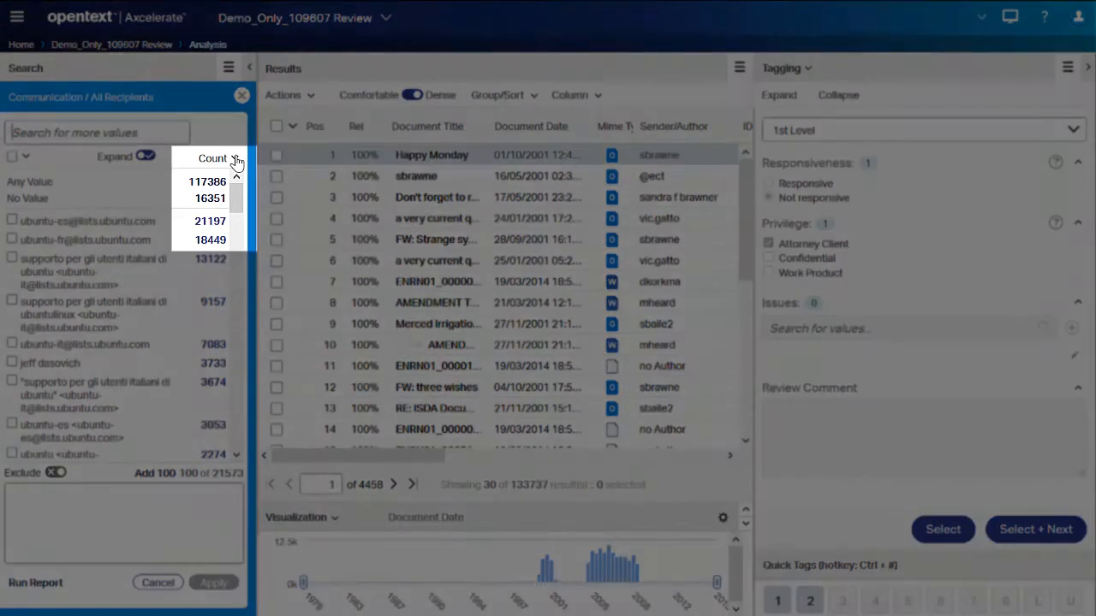
{"action": "left_click", "coordinate": [219, 157]}
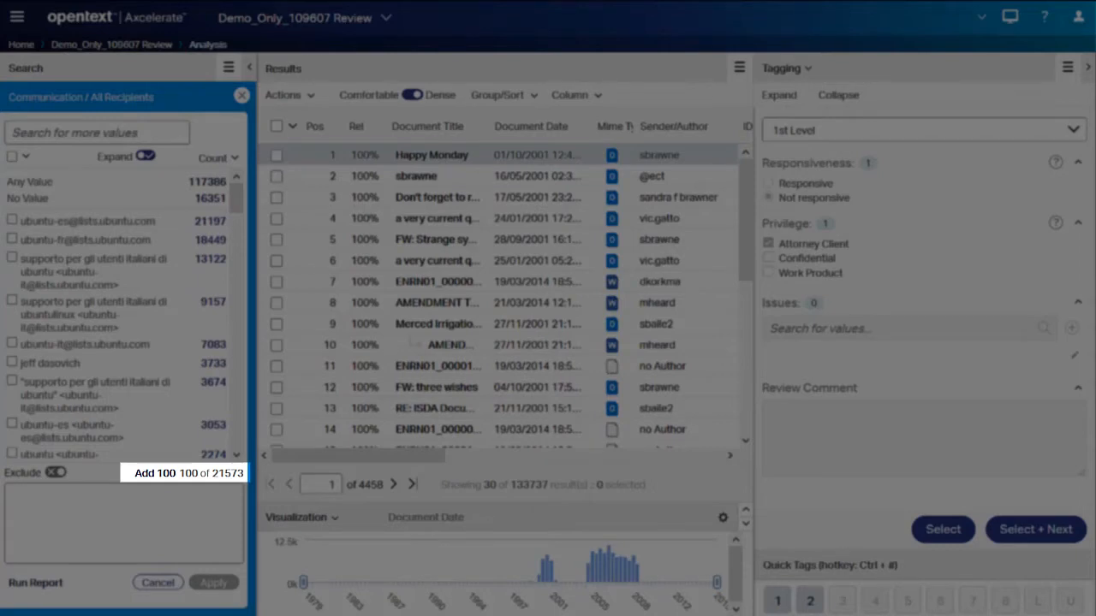
{"action": "left_click", "coordinate": [767, 199]}
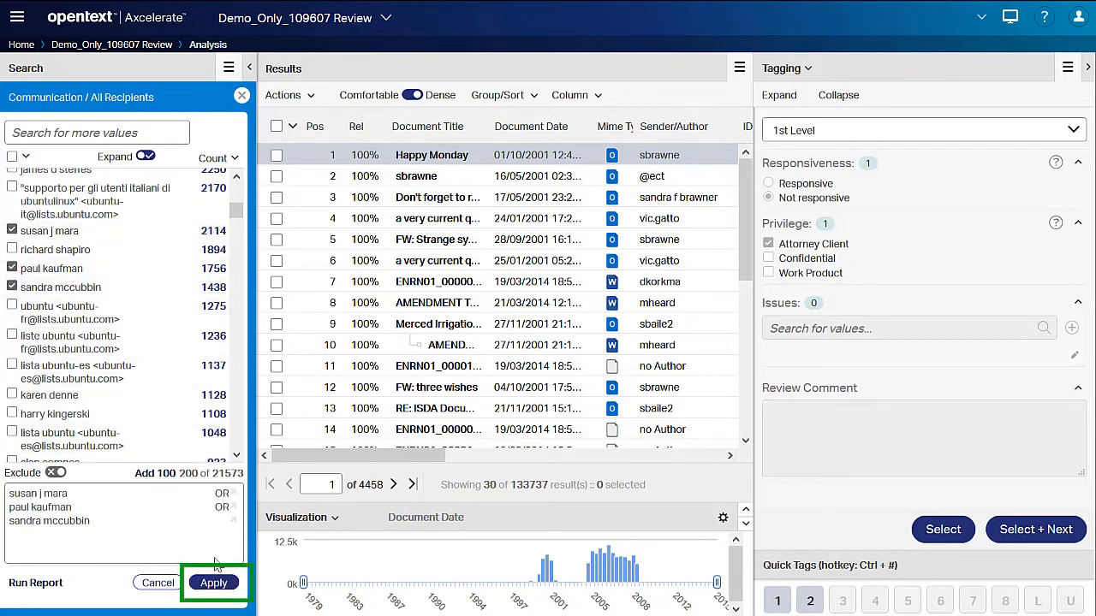
Search All Recipients for 'kaminsk' and select all four kaminski matches, narrowing to 53 documents
{"action": "left_click", "coordinate": [214, 582]}
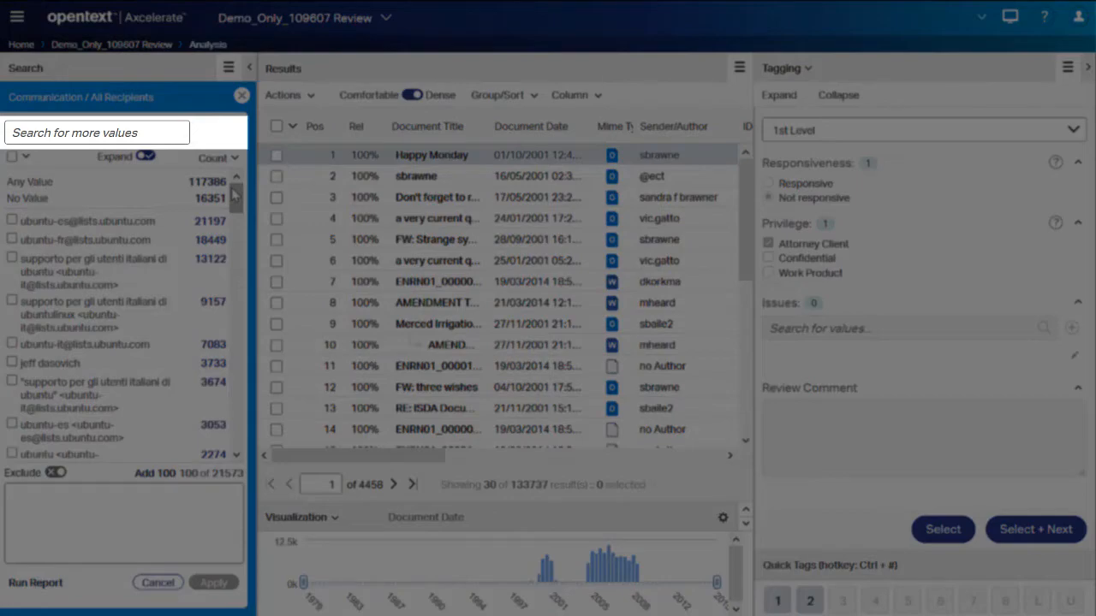
{"action": "type", "text": "kaminski"}
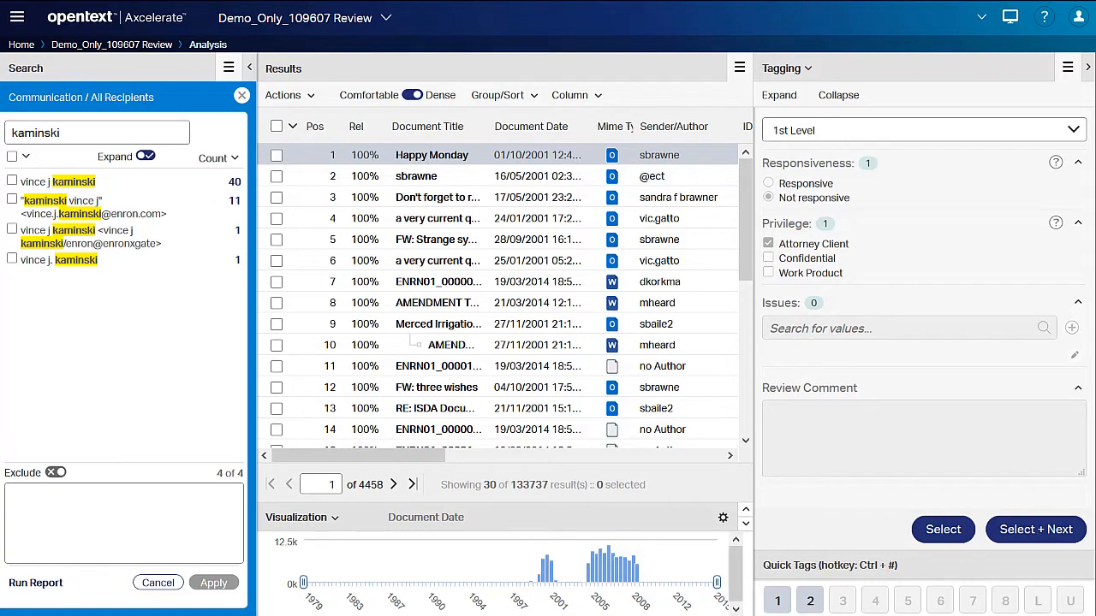
{"action": "left_click", "coordinate": [14, 134]}
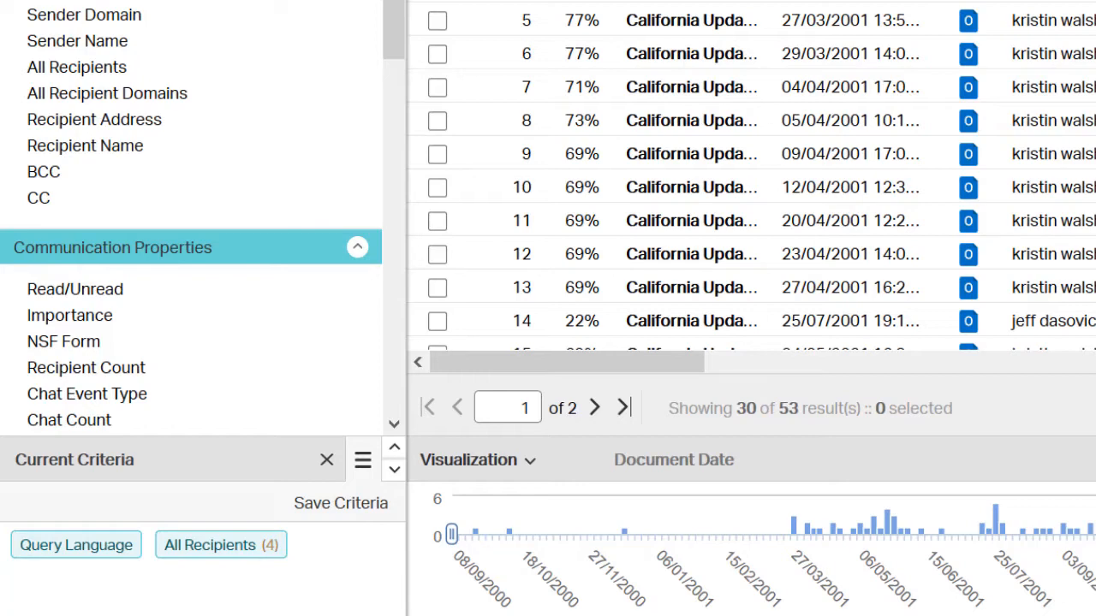
{"action": "mouse_move", "coordinate": [221, 544]}
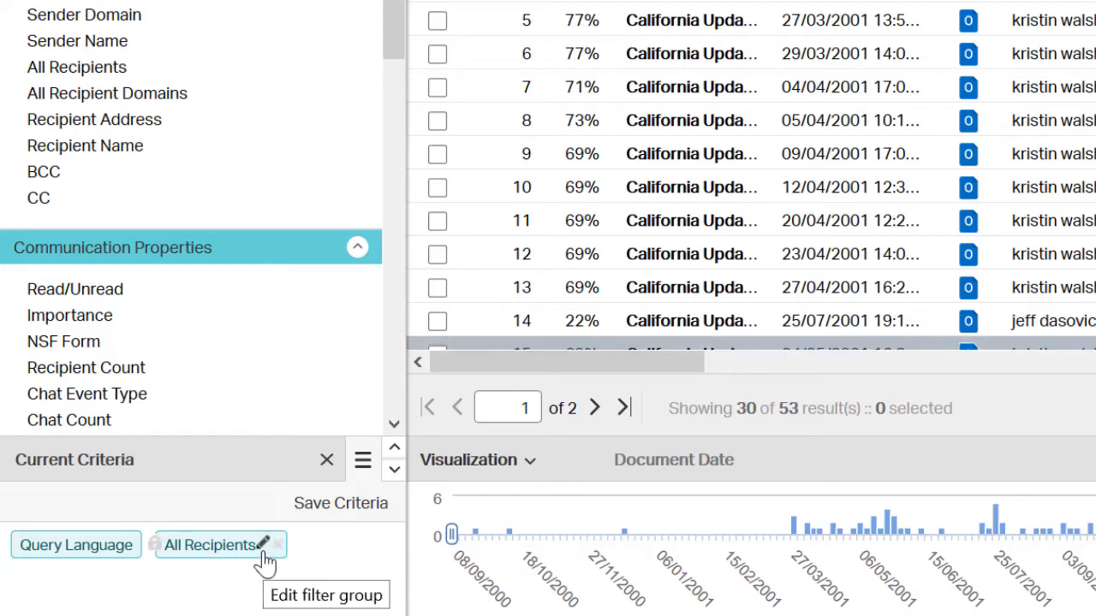
Edit the All Recipients (4) criterion chip listing the four kaminski values
{"action": "left_click", "coordinate": [219, 544]}
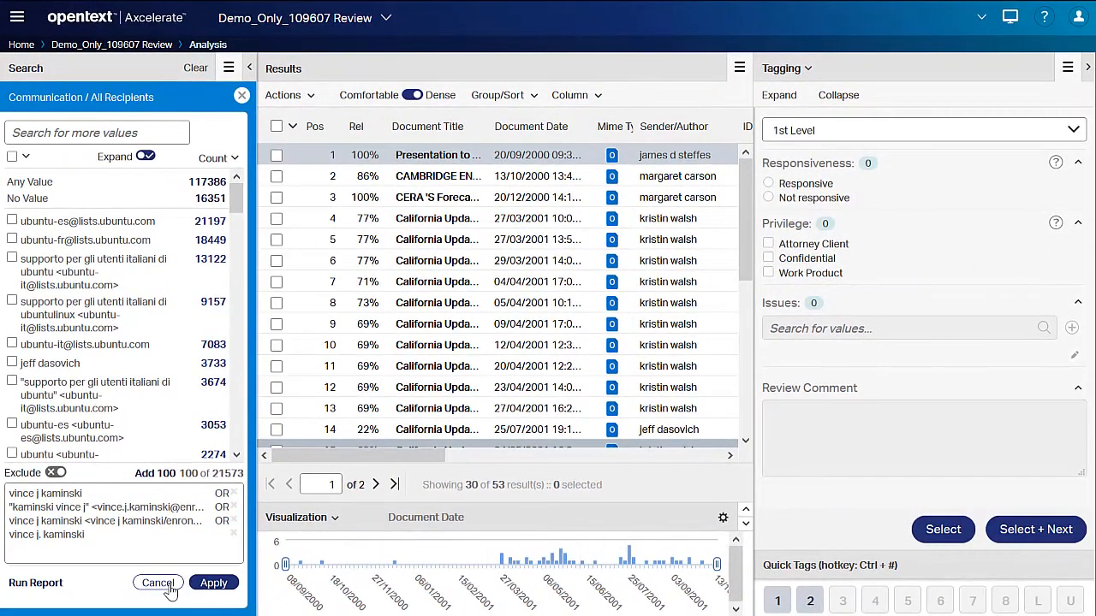
Cancel the recipient filter so all 133,737 documents return, and scroll to Communication
{"action": "left_click", "coordinate": [157, 582]}
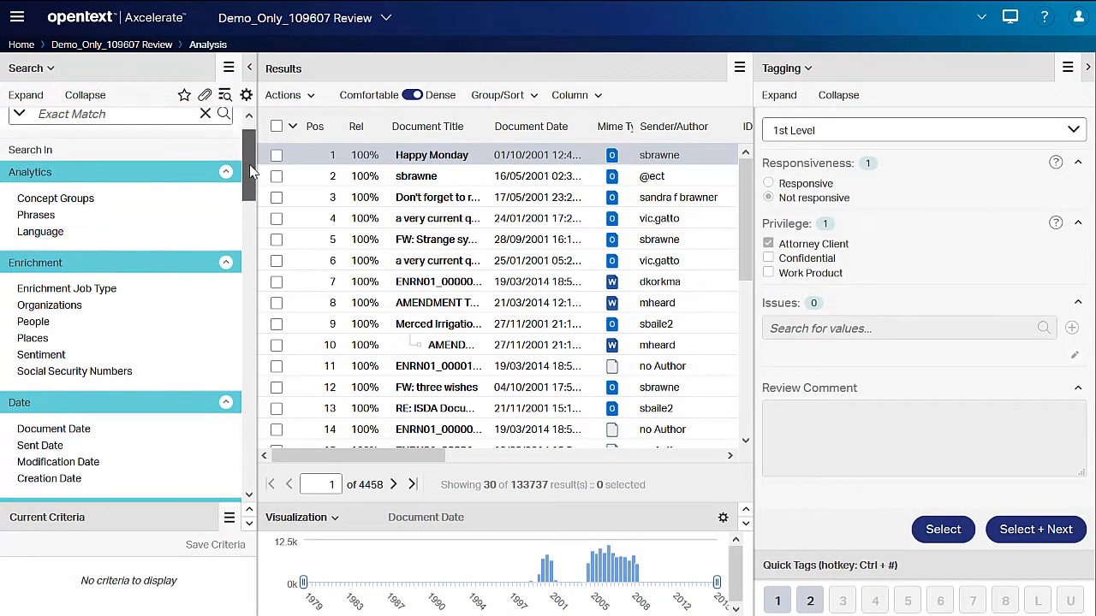
{"action": "scroll", "scroll_direction": "down", "scroll_amount": 3}
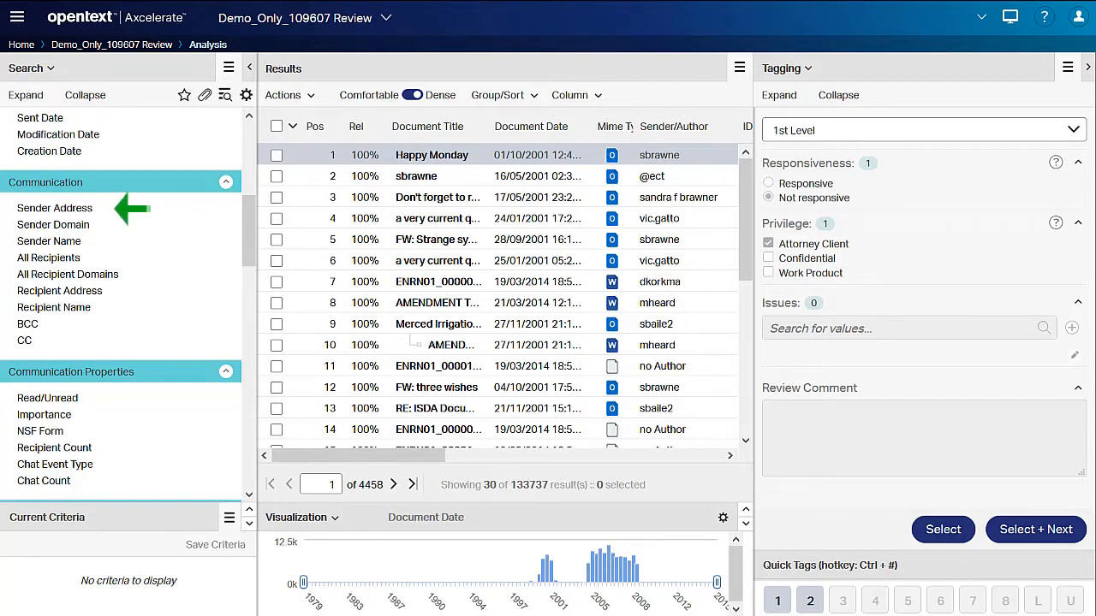
Apply a Sender Address filter of all seven 'dasovich' matches, narrowing to 4,293 documents
{"action": "left_click", "coordinate": [55, 208]}
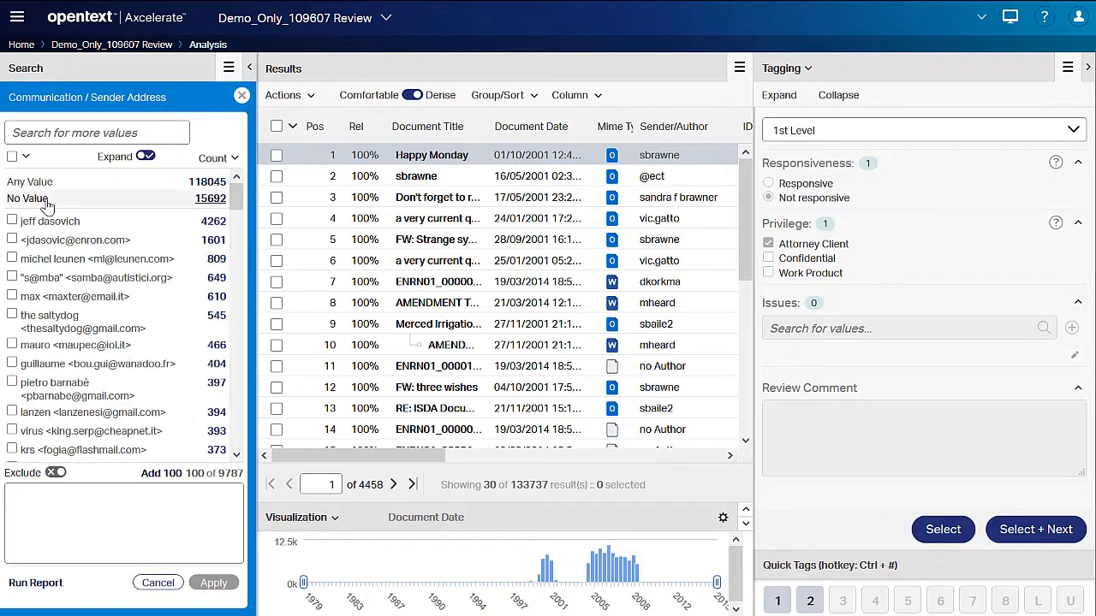
{"action": "type", "text": "j"}
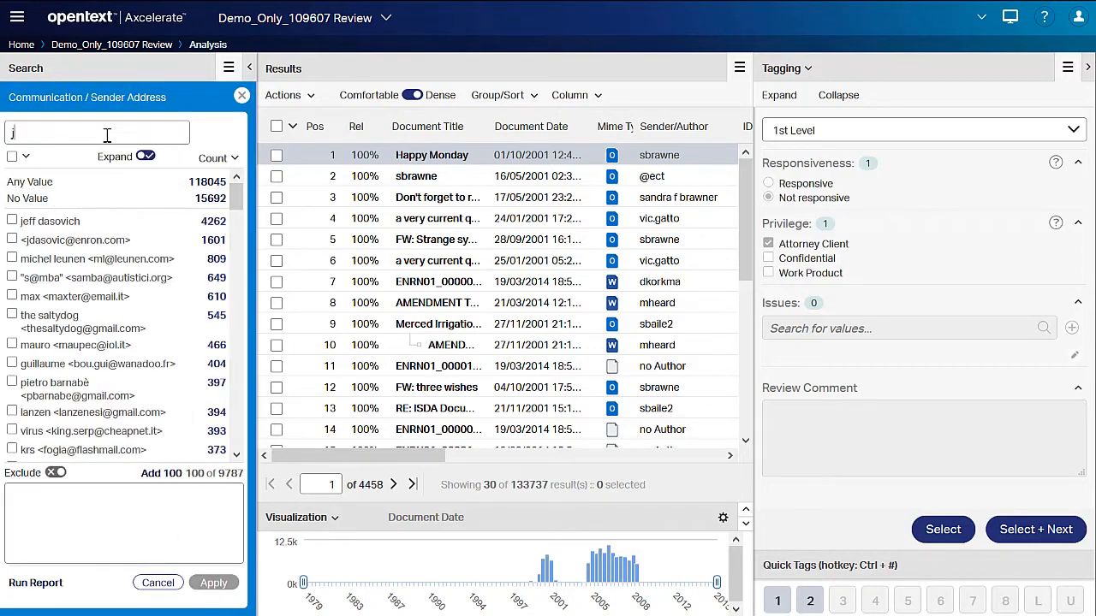
{"action": "type", "text": "dasovich"}
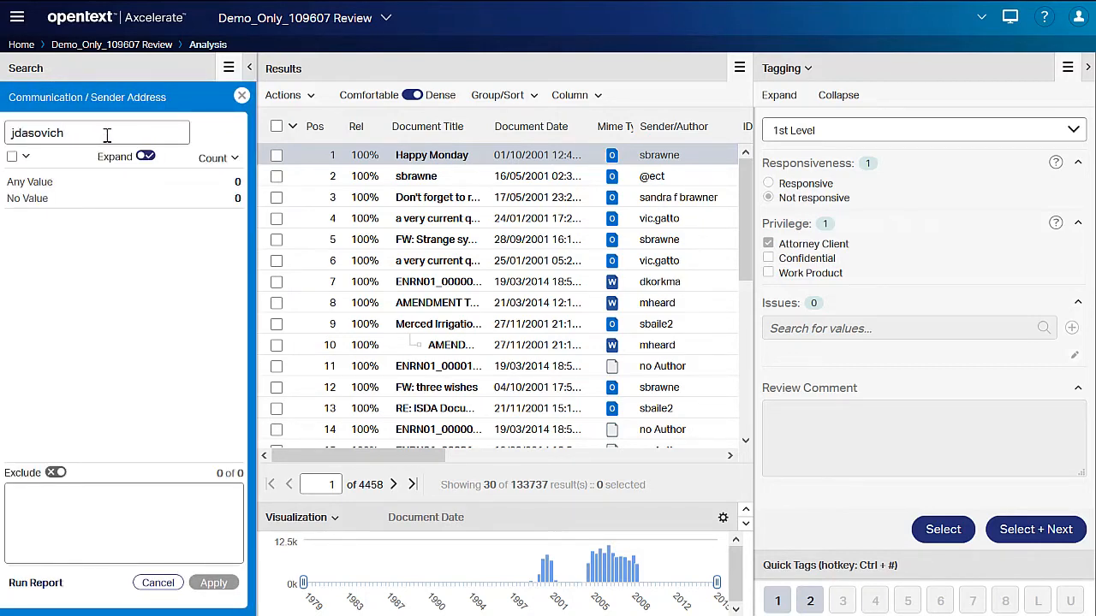
{"action": "type", "text": "dasovich"}
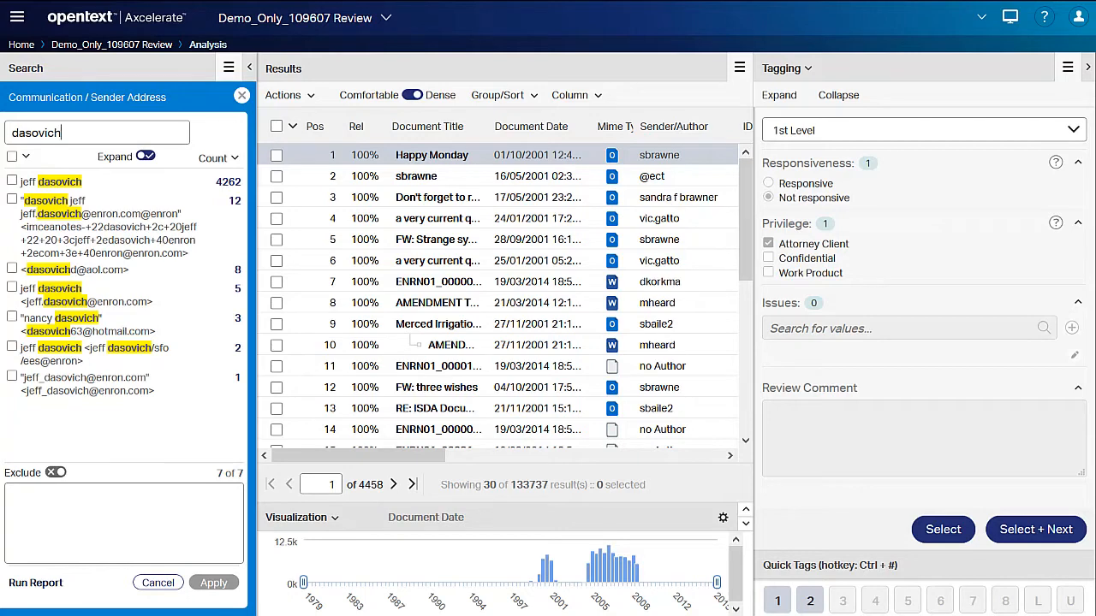
{"action": "left_click", "coordinate": [28, 158]}
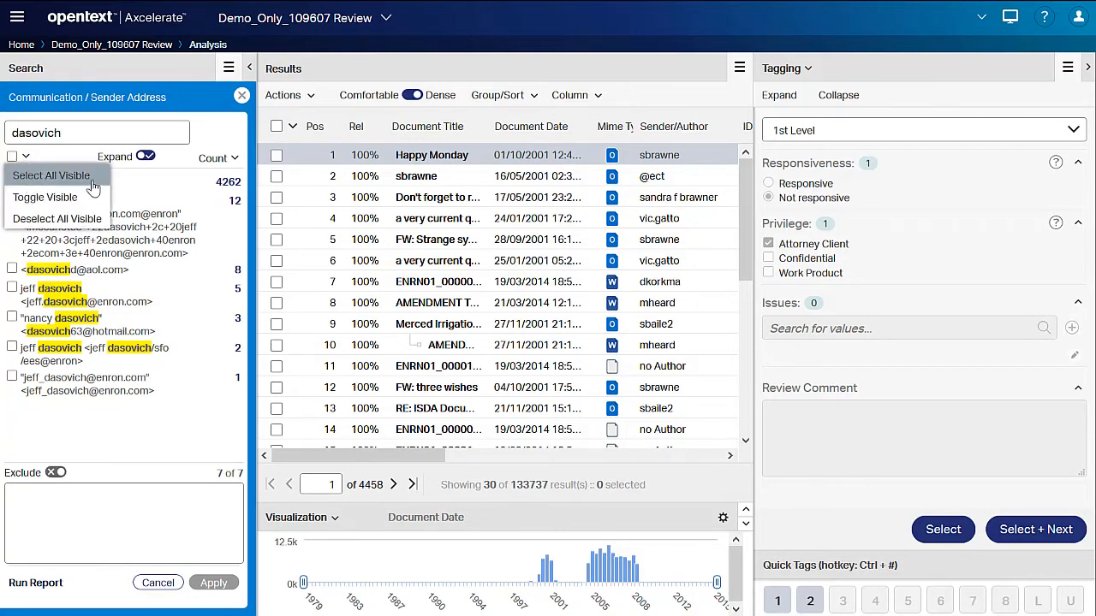
{"action": "left_click", "coordinate": [52, 175]}
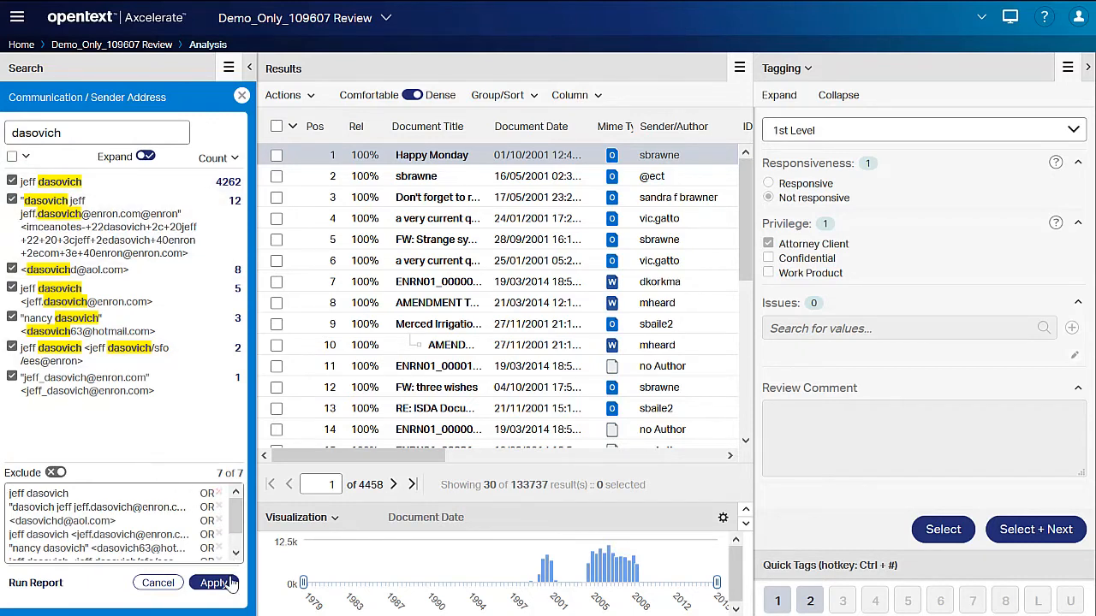
{"action": "left_click", "coordinate": [215, 582]}
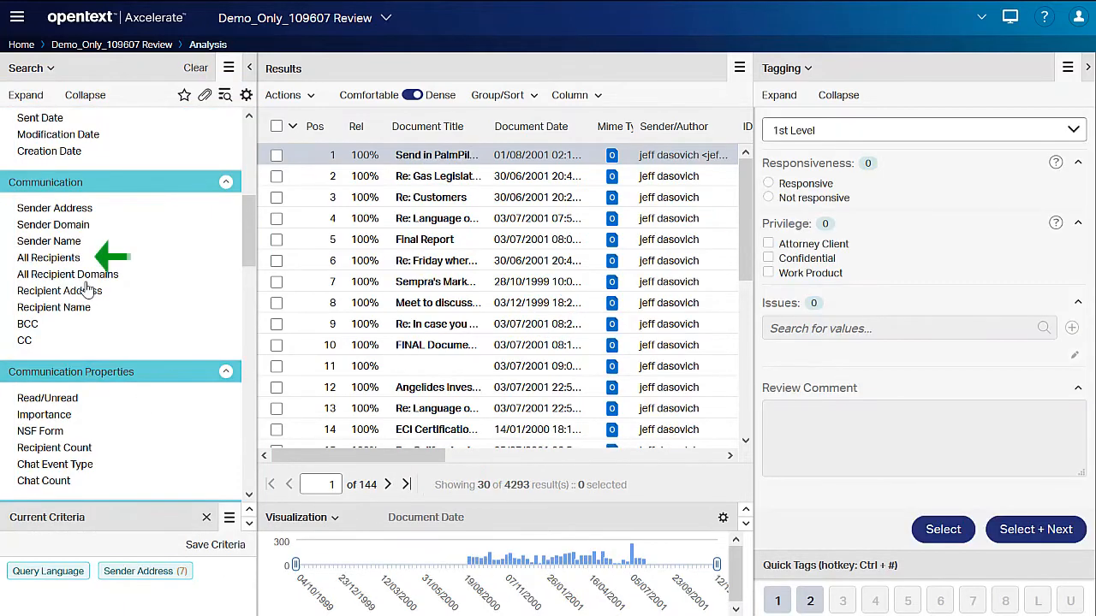
Add an All Recipients filter selecting all 34 'steffes' matches, narrowing to 918 documents
{"action": "left_click", "coordinate": [48, 257]}
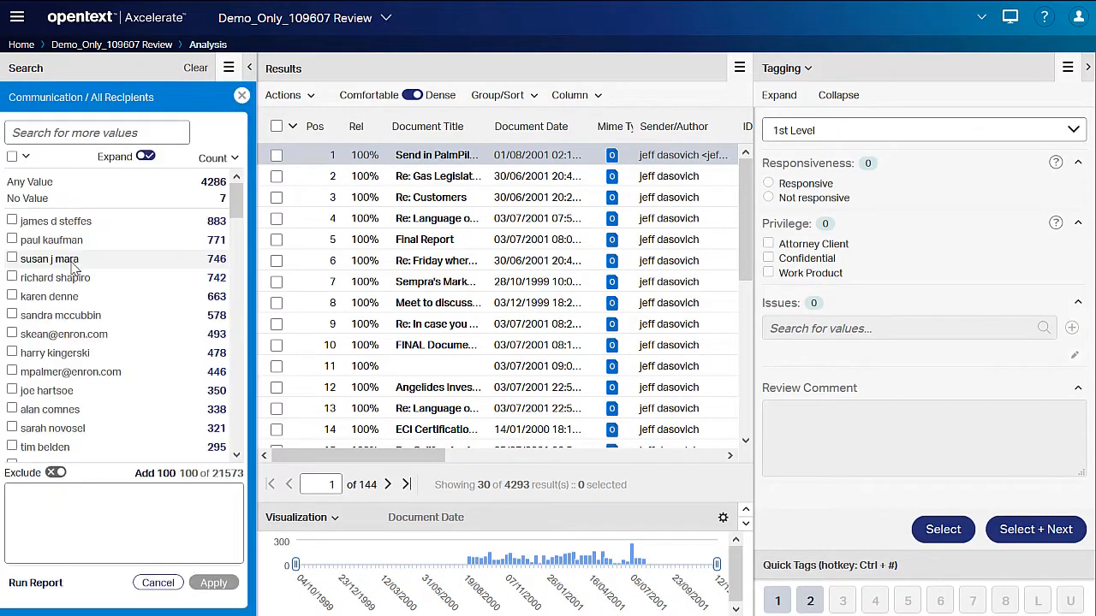
{"action": "type", "text": "steffes"}
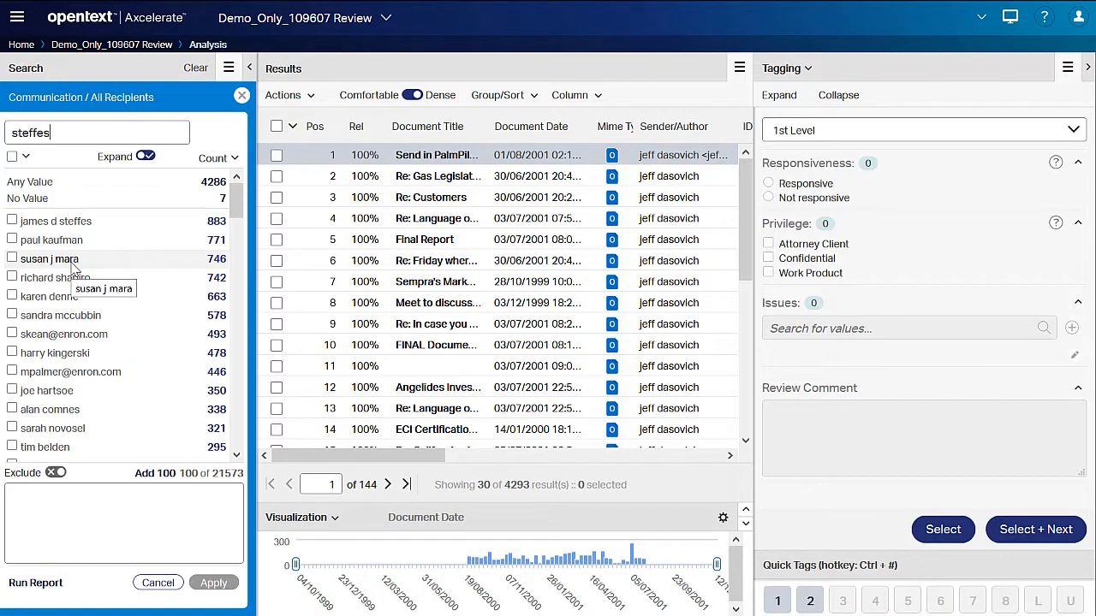
{"action": "type", "text": "steffes"}
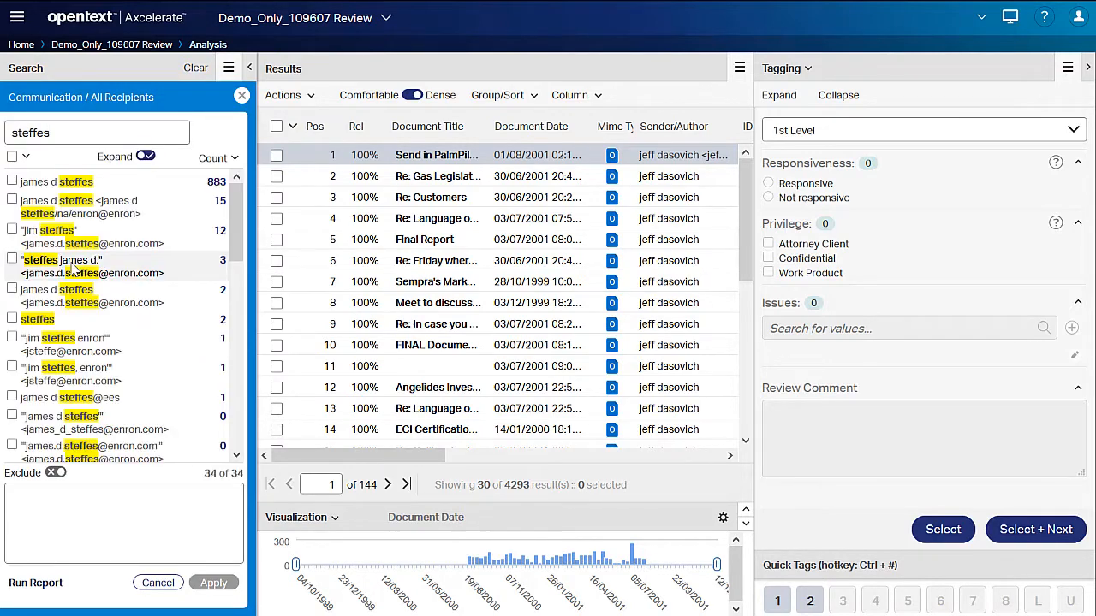
{"action": "scroll", "scroll_direction": "down", "scroll_amount": 3}
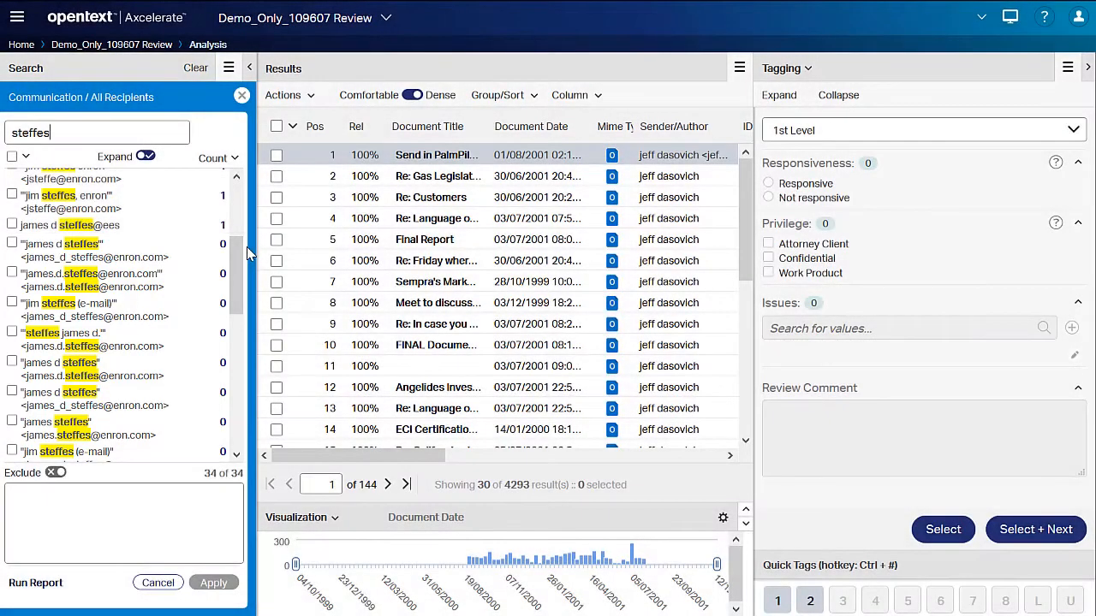
{"action": "left_click", "coordinate": [25, 158]}
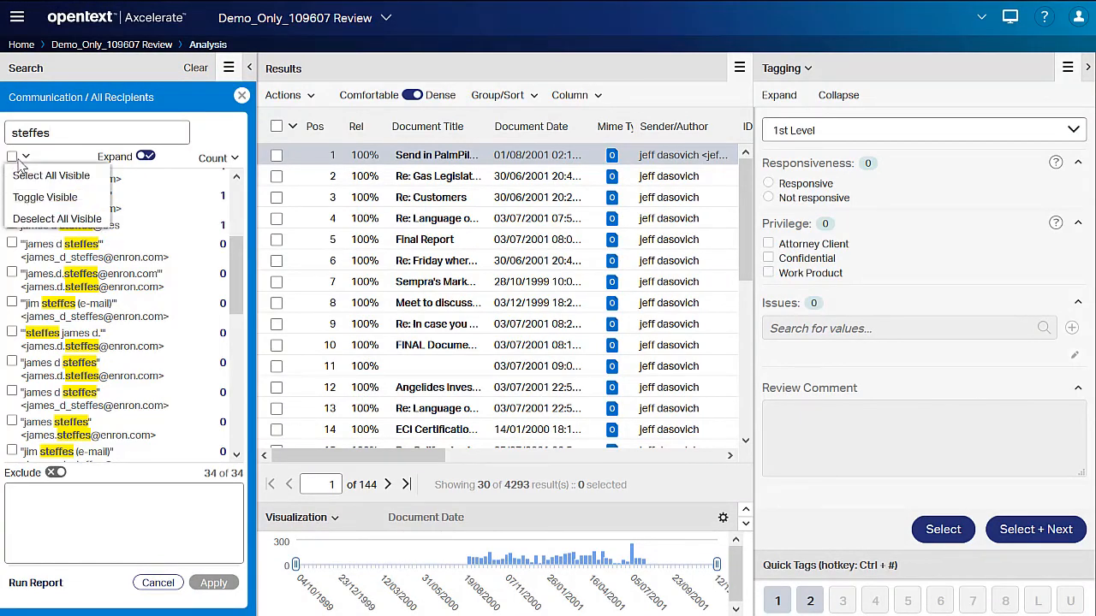
{"action": "left_click", "coordinate": [51, 174]}
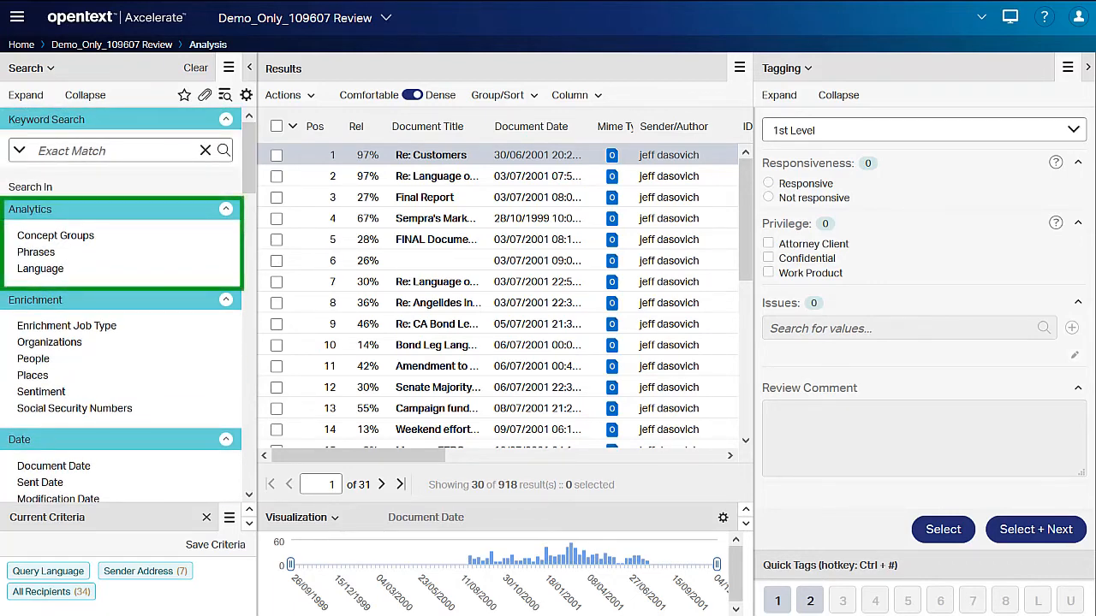
Apply a Phrases filter with price caps and energy producers, cutting results to 100
{"action": "left_click", "coordinate": [36, 252]}
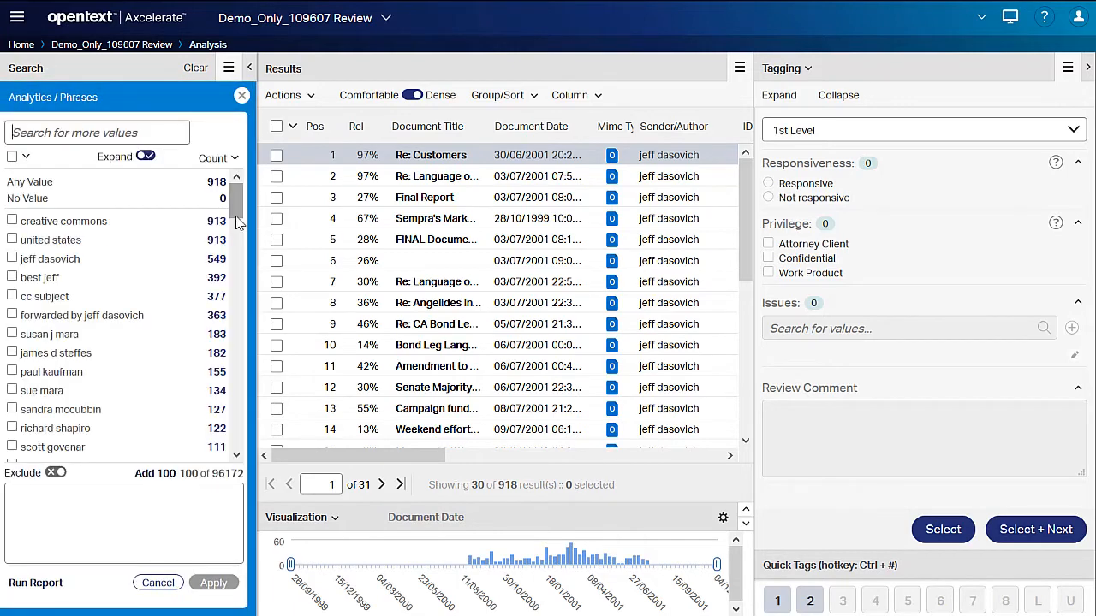
{"action": "scroll", "scroll_direction": "down", "scroll_amount": 3}
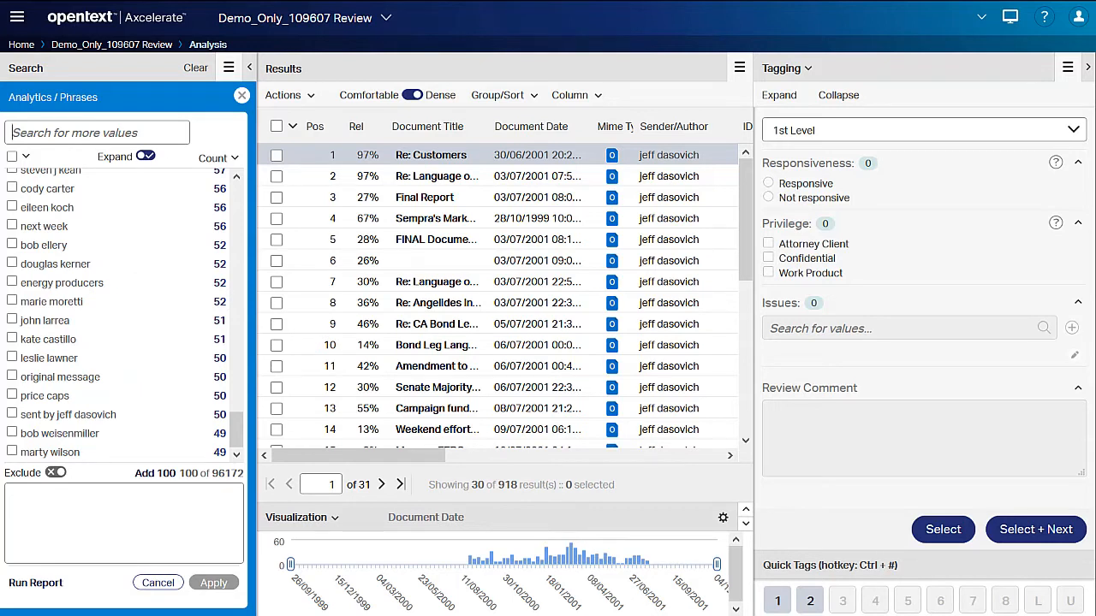
{"action": "left_click", "coordinate": [12, 395]}
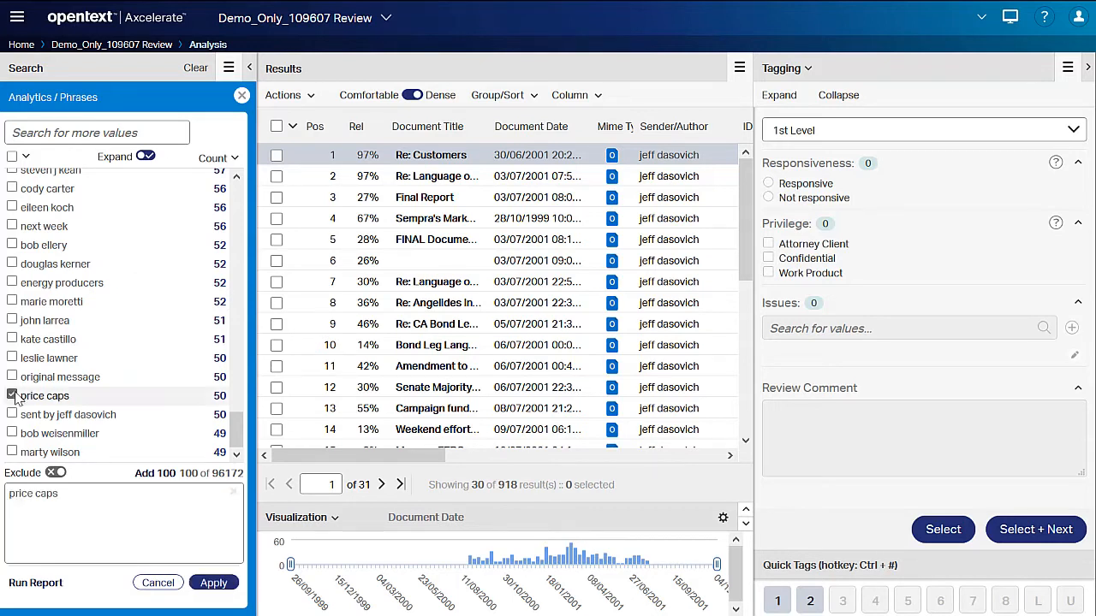
{"action": "left_click", "coordinate": [12, 282]}
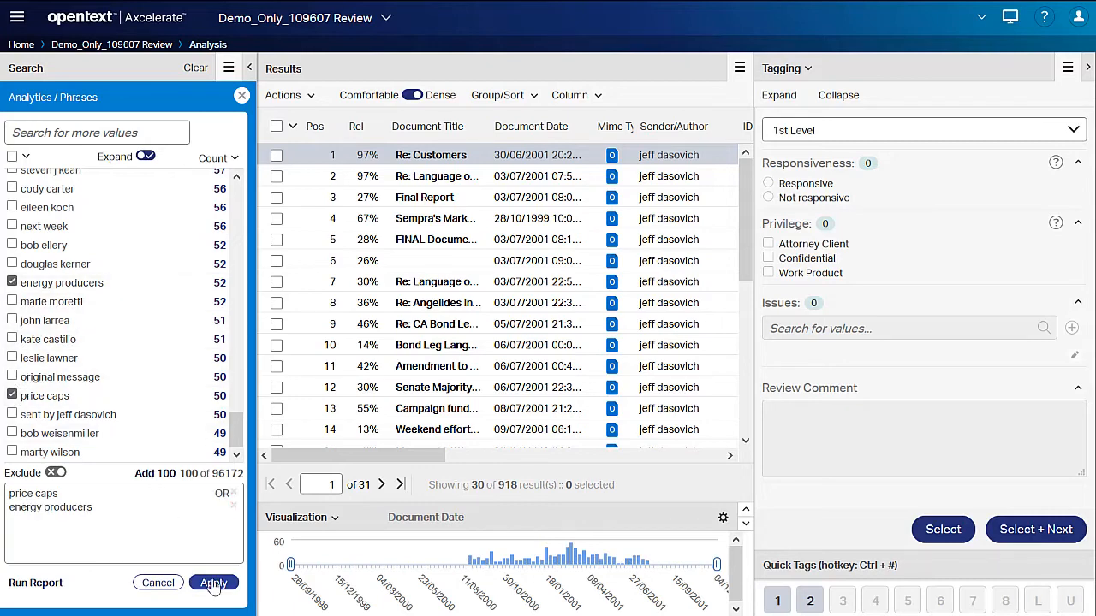
{"action": "left_click", "coordinate": [212, 582]}
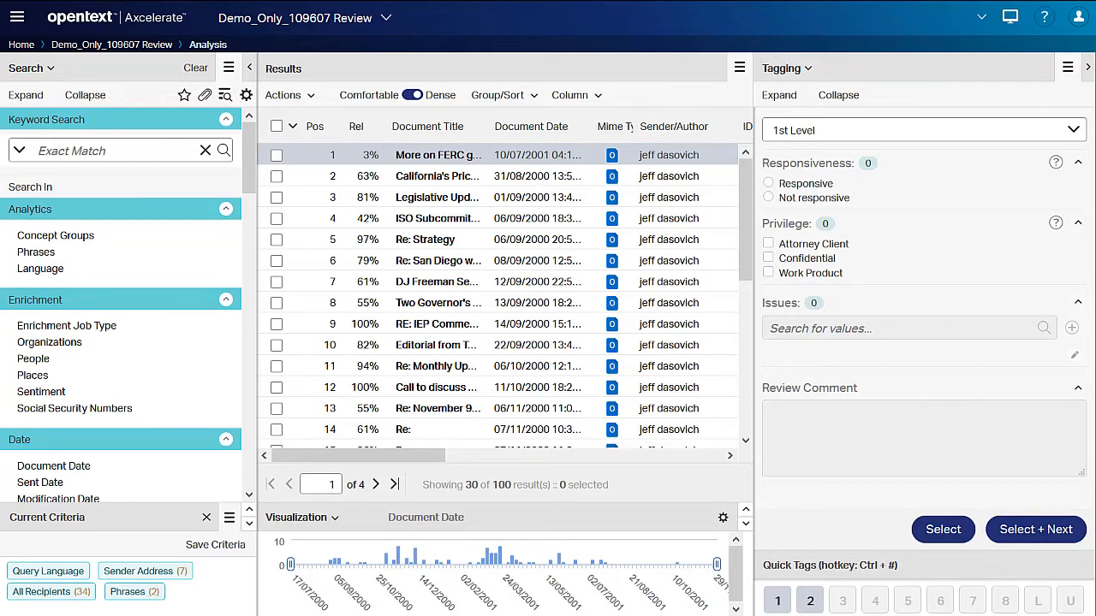
Clear all criteria so the full 133,737 documents return
{"action": "left_click", "coordinate": [205, 521]}
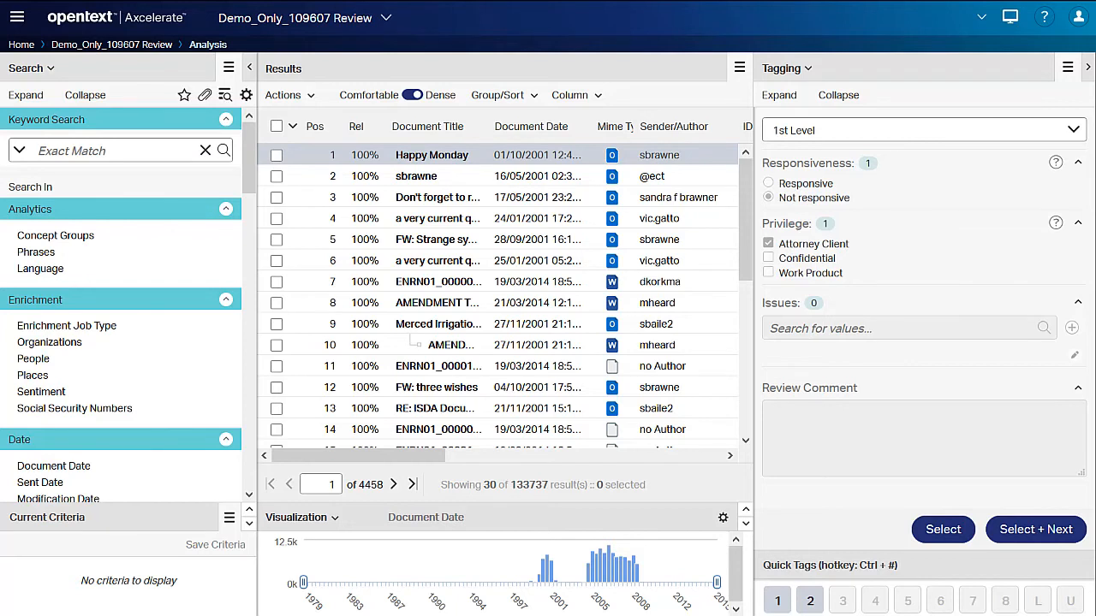
Apply a BCC value and a Recipient Name filter of nine 'shapiro' matches, leaving 3 documents
{"action": "scroll", "scroll_direction": "down", "scroll_amount": 3}
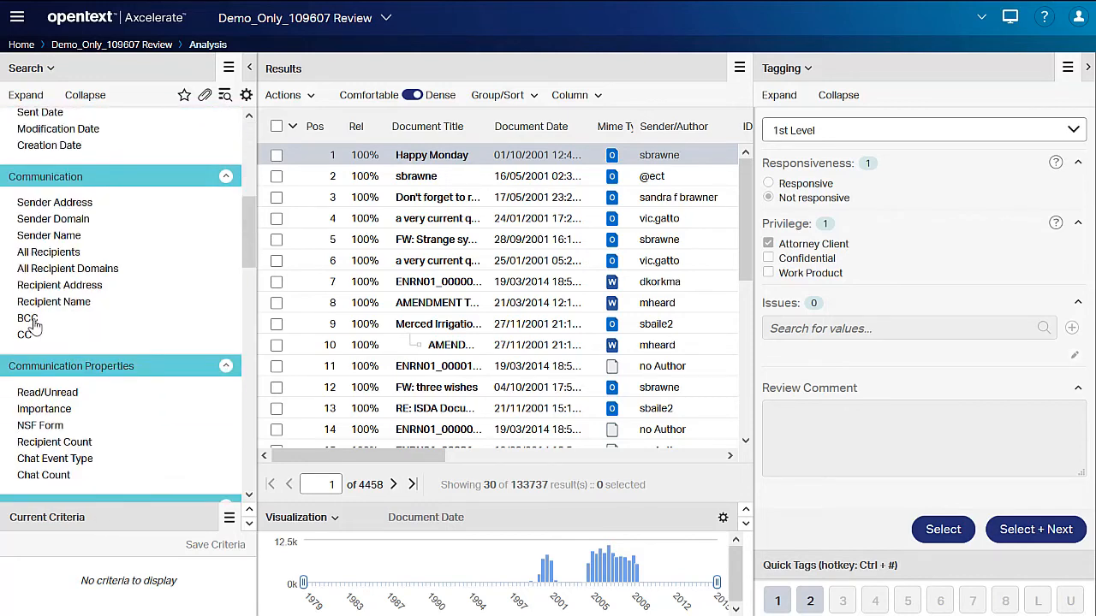
{"action": "left_click", "coordinate": [27, 317]}
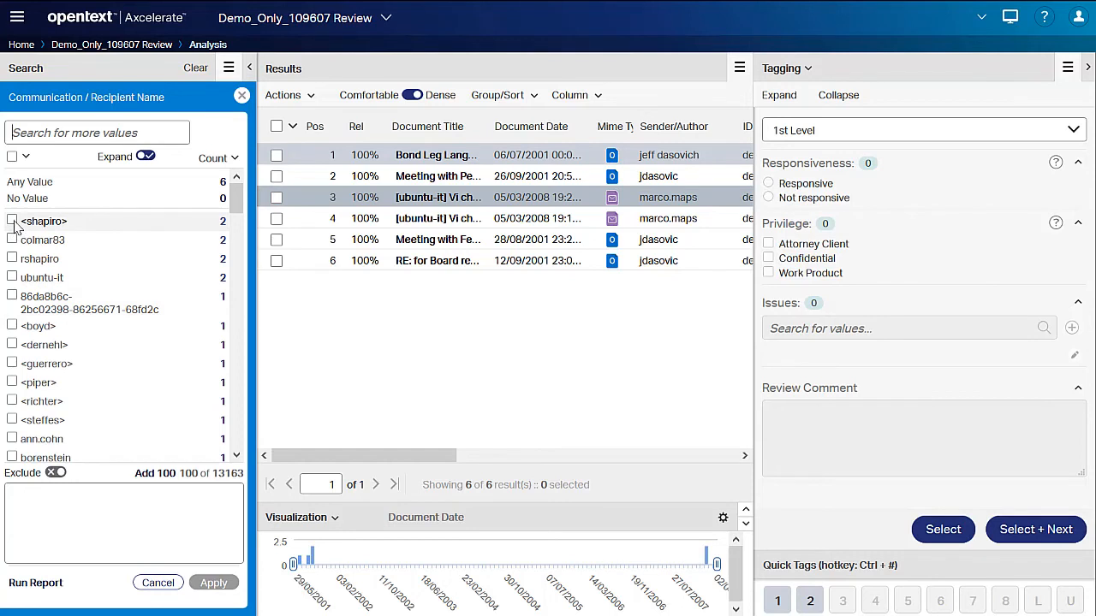
{"action": "type", "text": "shapiro"}
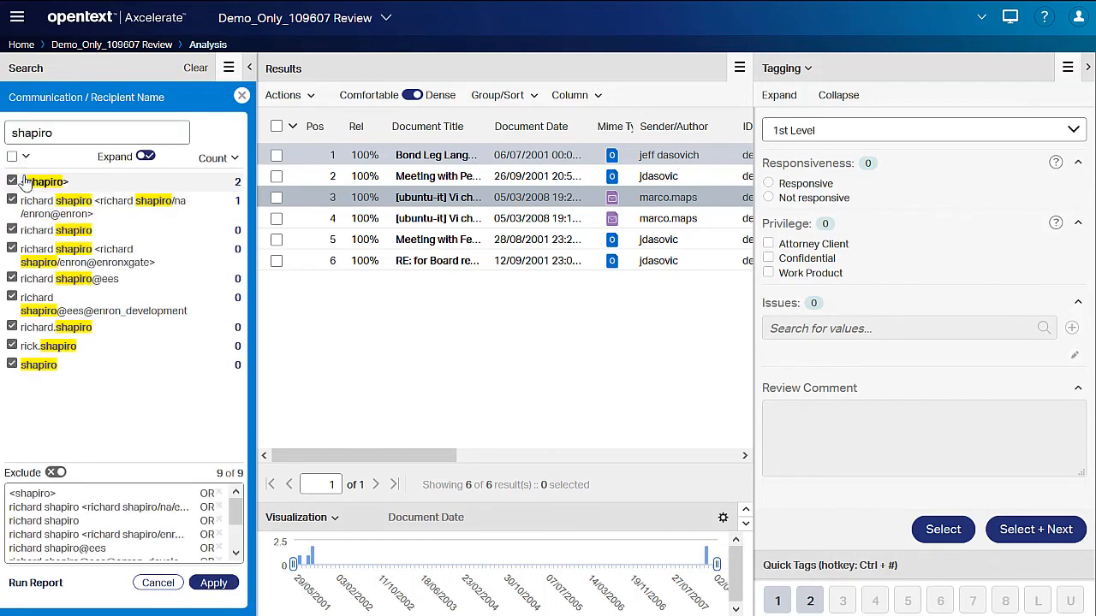
{"action": "left_click", "coordinate": [212, 582]}
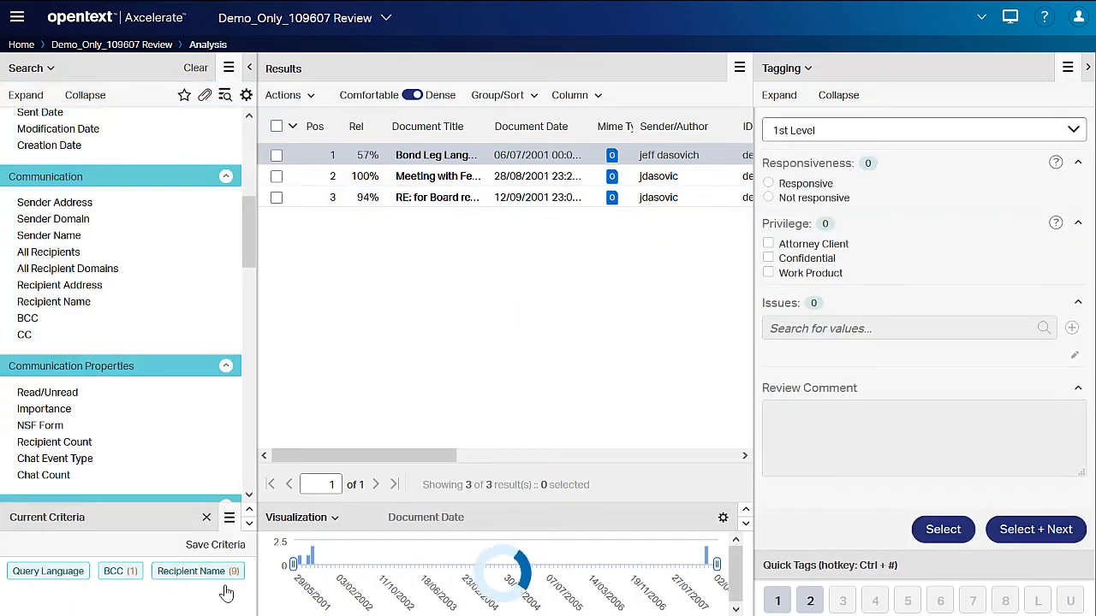